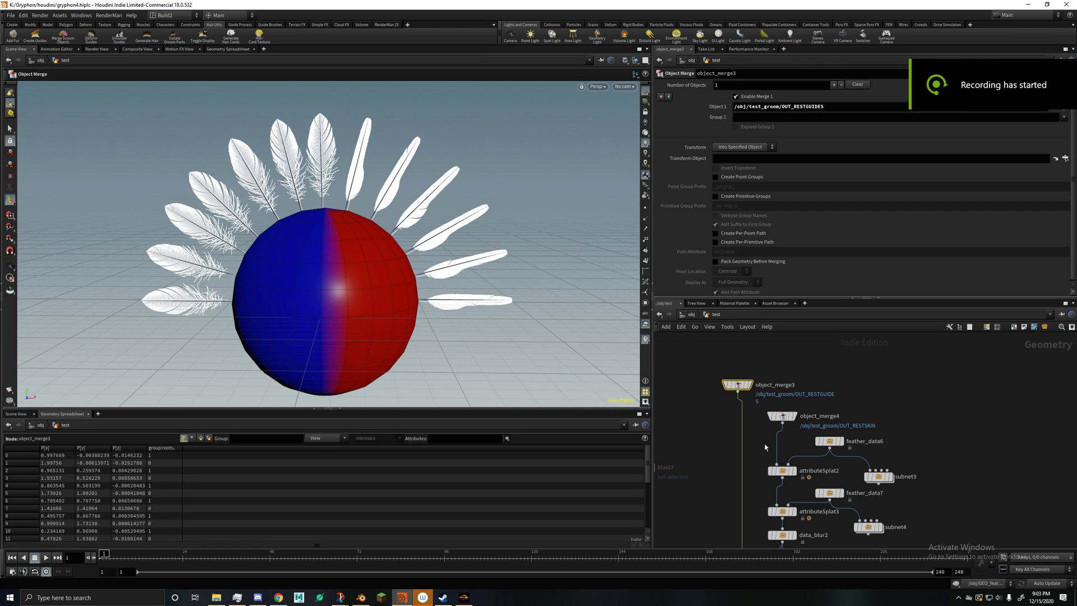
mouse_move(770, 425)
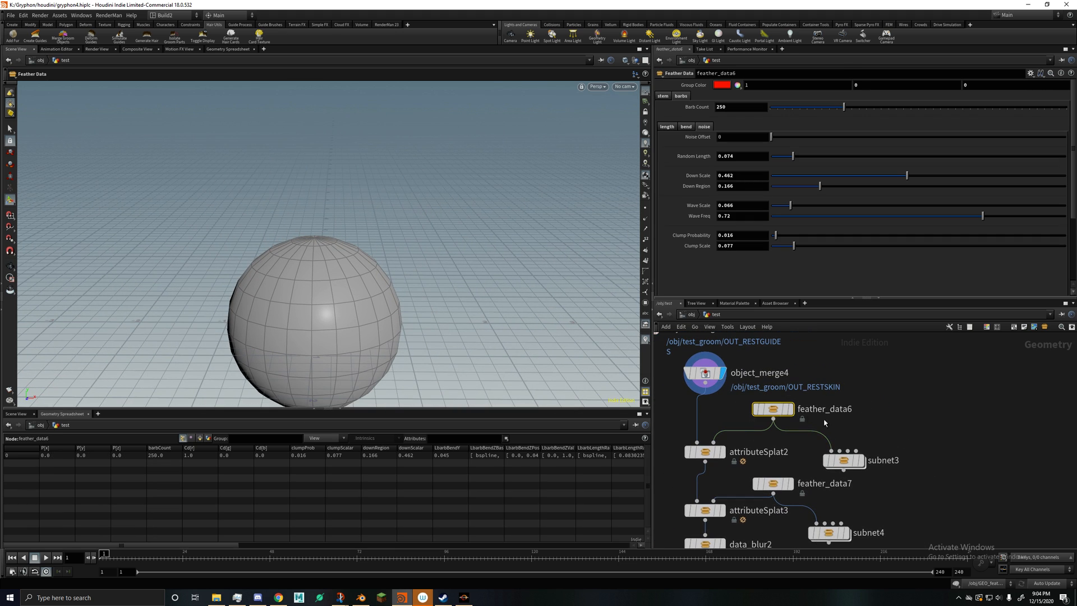
Step: Display feather_data6's output and frame the single generated feather in the viewport
click(772, 408)
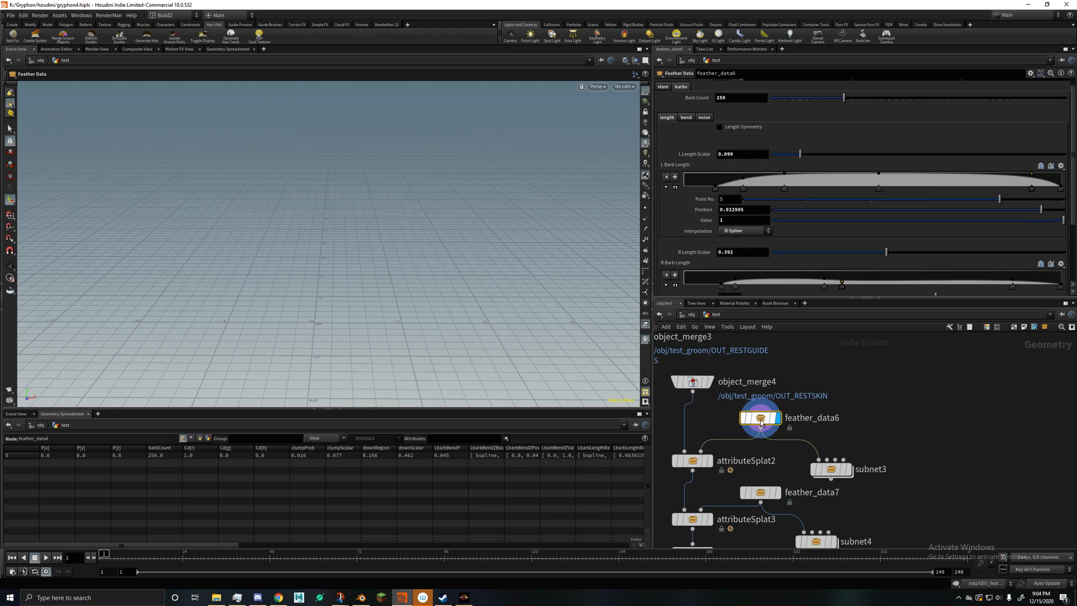
click(759, 418)
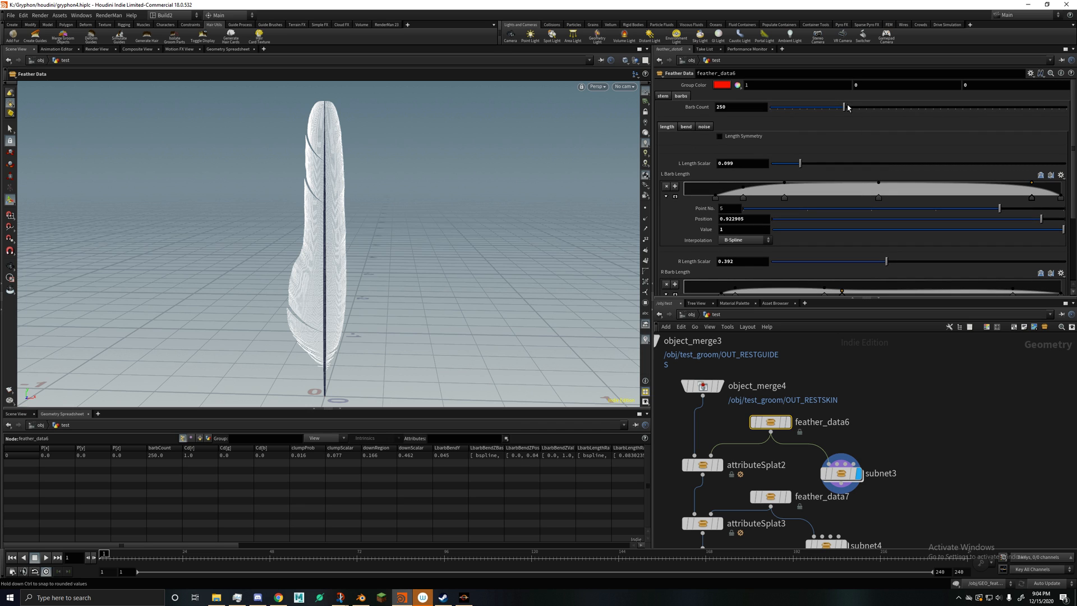
Step: Lower feather_data6's Barb Count to 138 and select another L Barb Length ramp point
drag(846, 106, 817, 106)
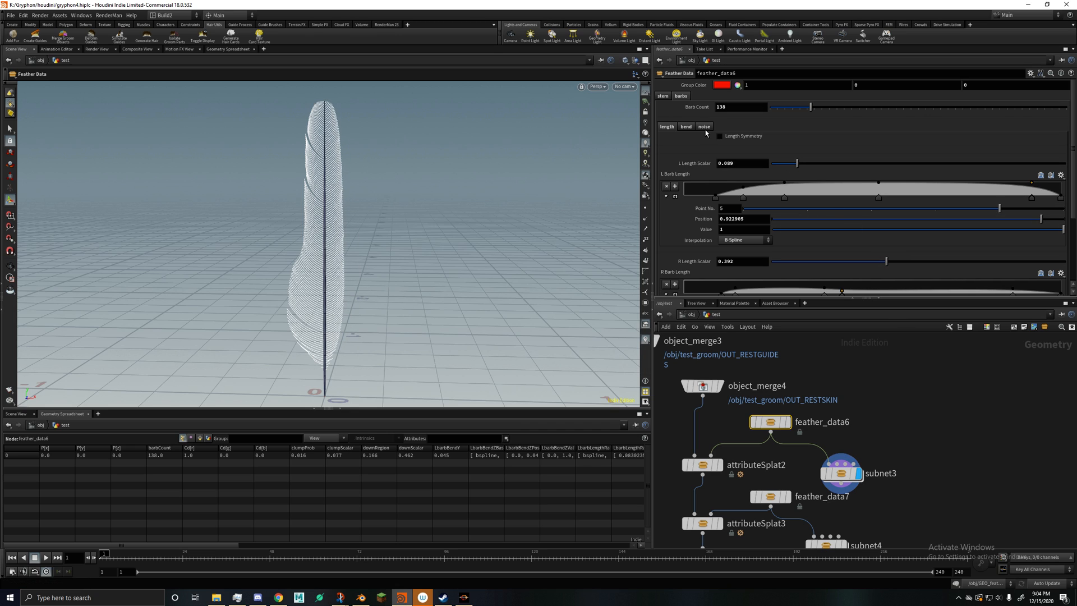
mouse_move(799, 191)
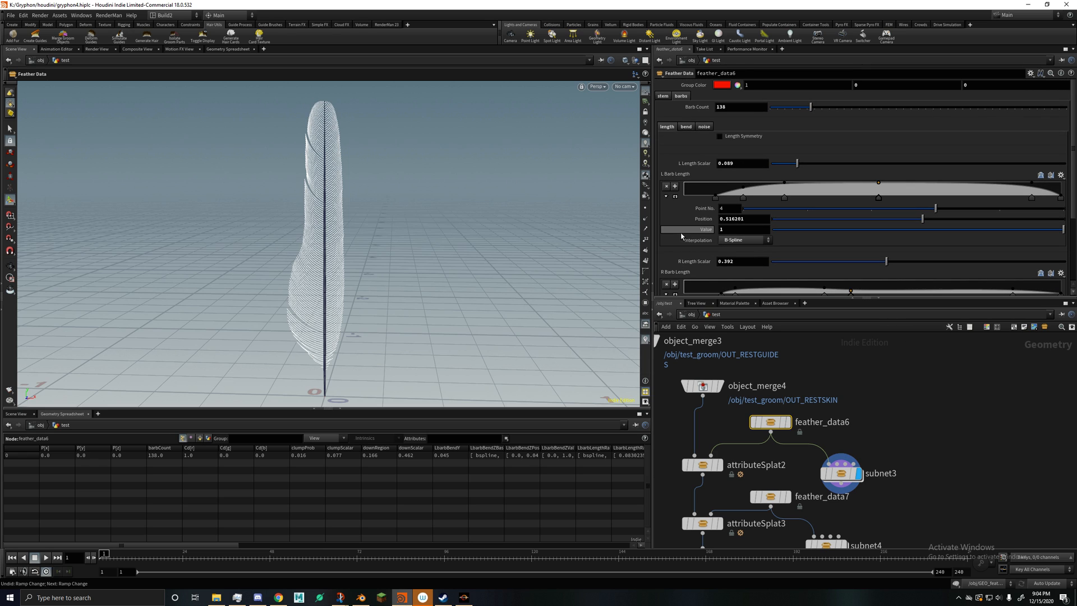
click(685, 126)
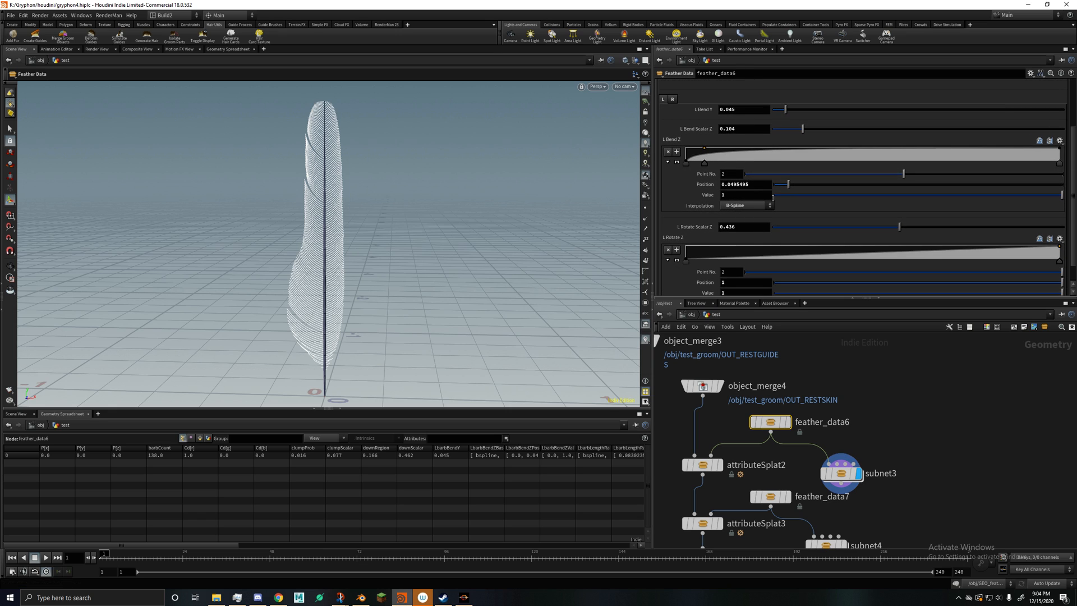
Step: Raise L Bend Scalar Z and set Bend Y to about 0.047, orbiting to check the curve
drag(801, 128, 814, 129)
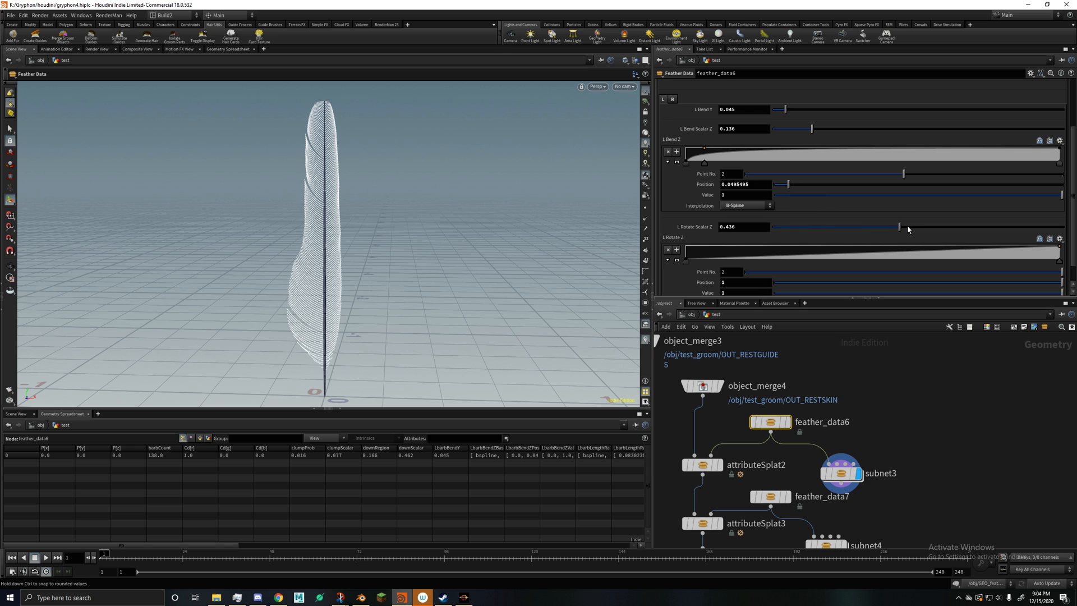
drag(900, 227, 890, 226)
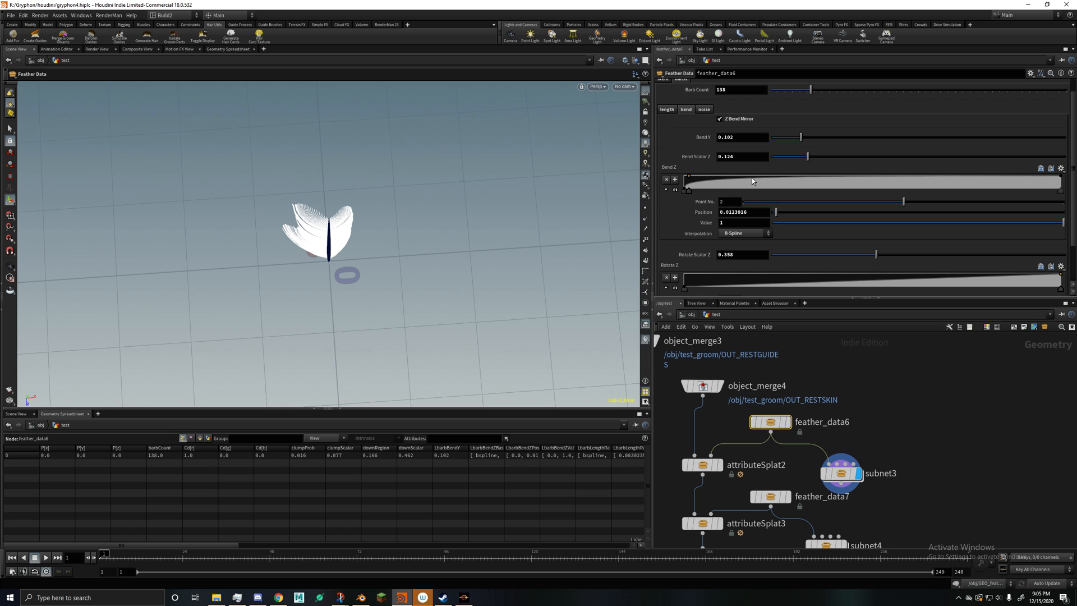
drag(798, 137, 781, 137)
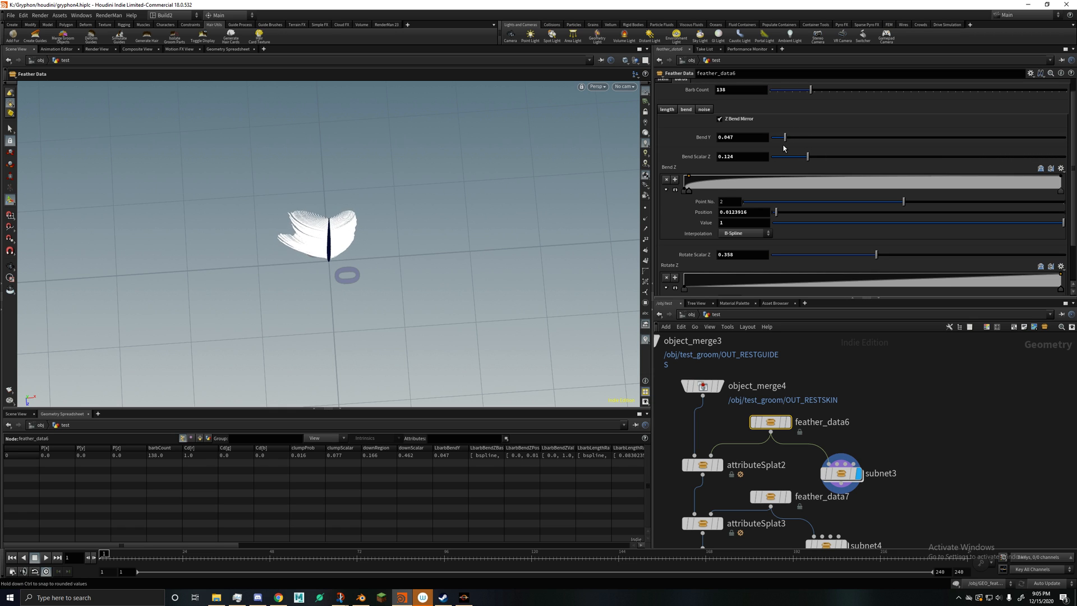
drag(780, 136, 782, 137)
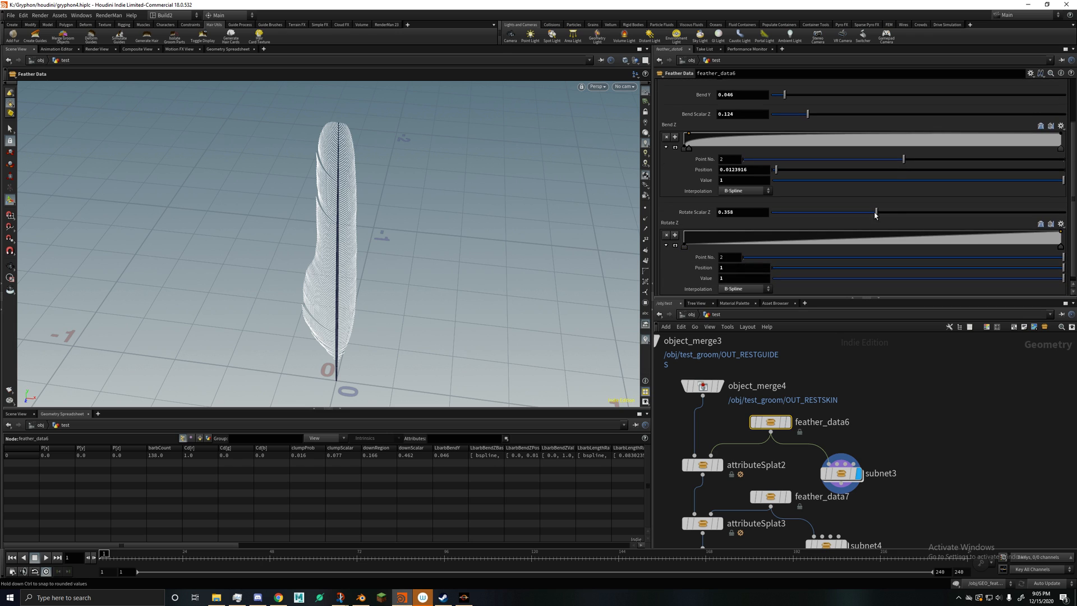
drag(876, 211, 879, 211)
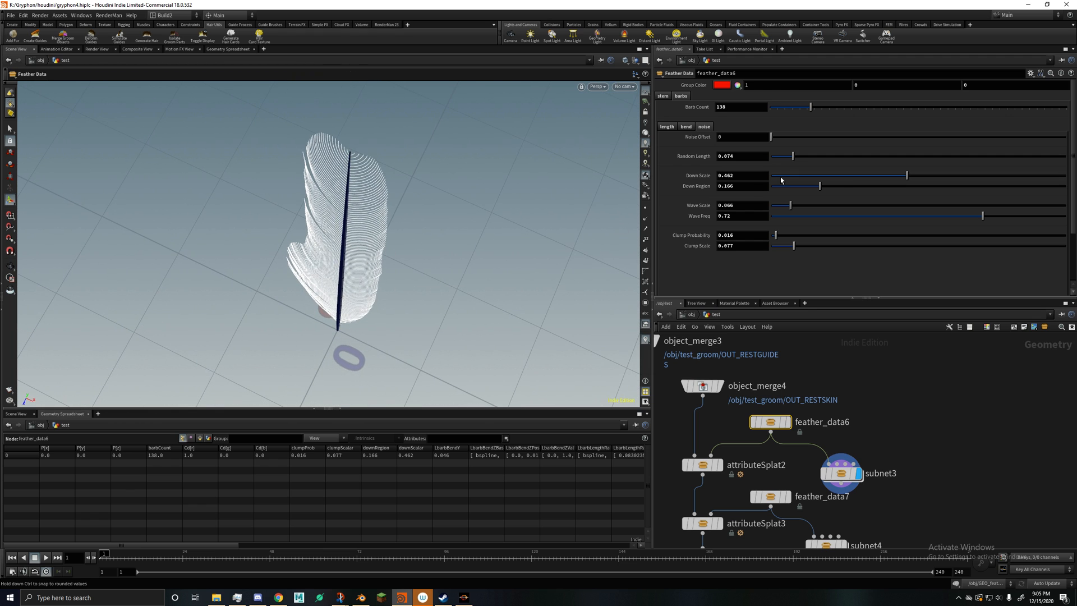
mouse_move(368, 235)
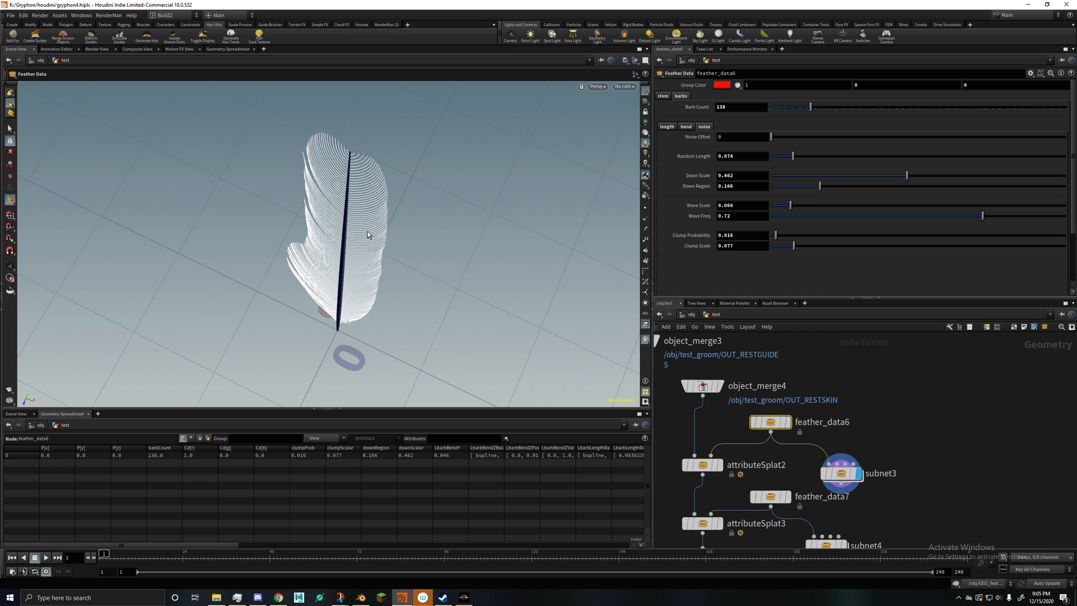
Step: Experiment with barb waves, settling on Wave Scale 0.077 and Wave Freq 0.647
drag(781, 205, 943, 204)
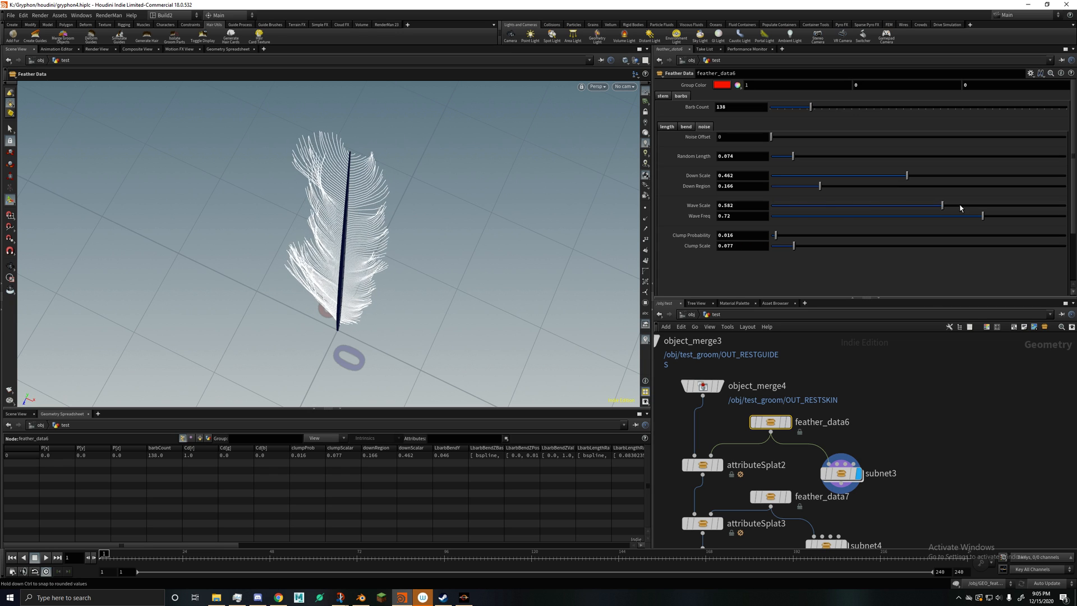
drag(942, 205, 797, 205)
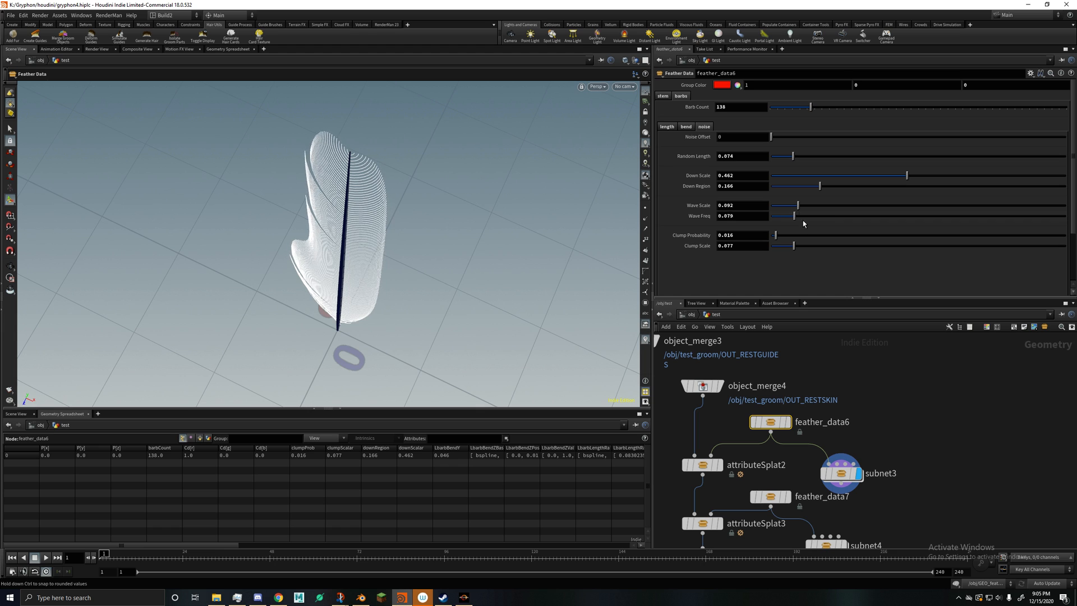
drag(779, 216, 1013, 216)
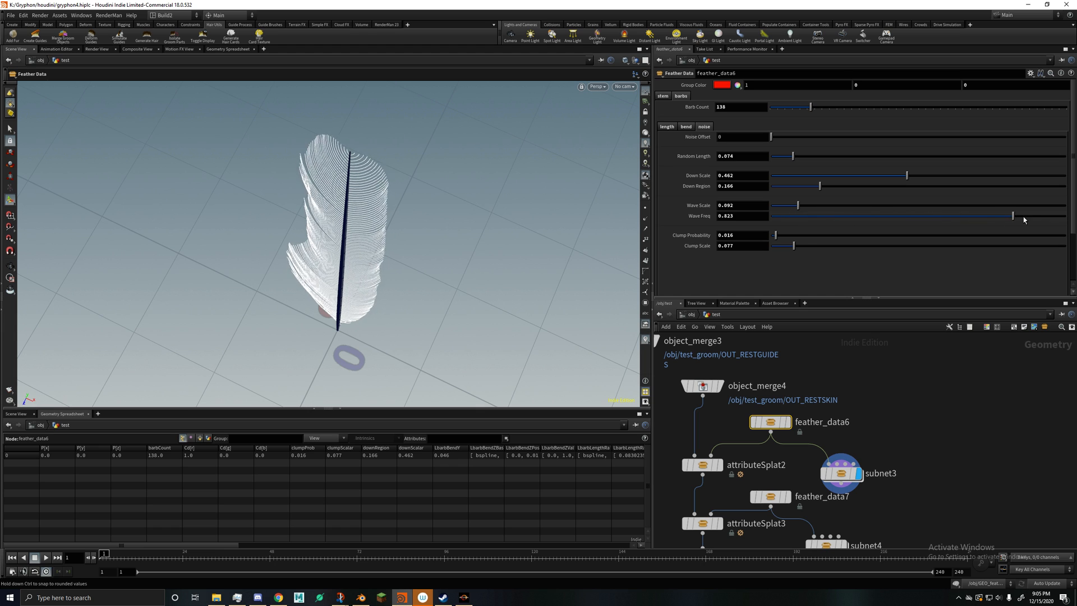
drag(1013, 215, 1007, 216)
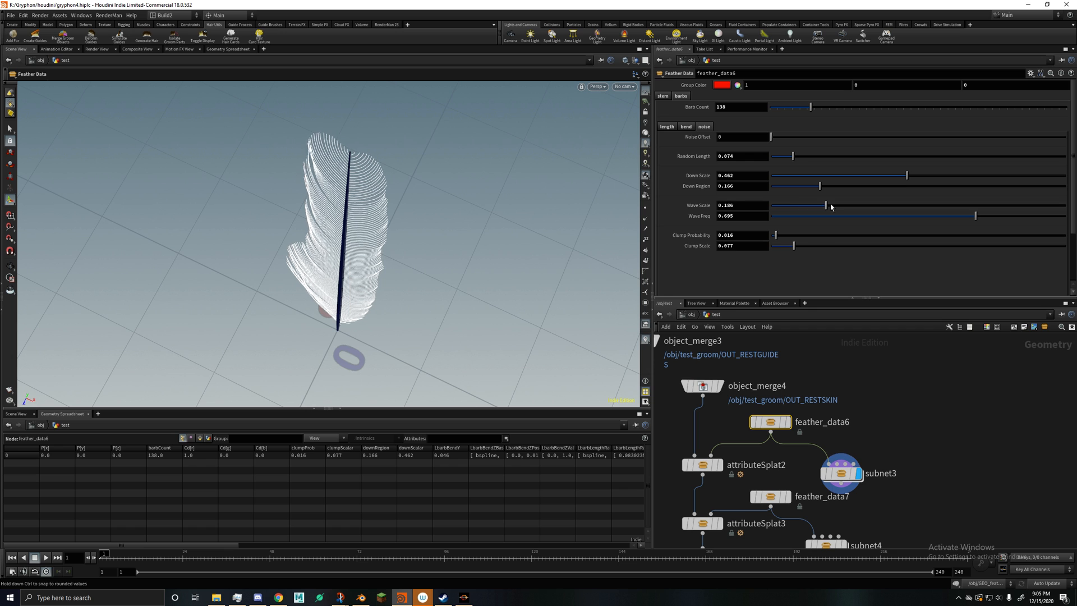
drag(824, 204, 778, 204)
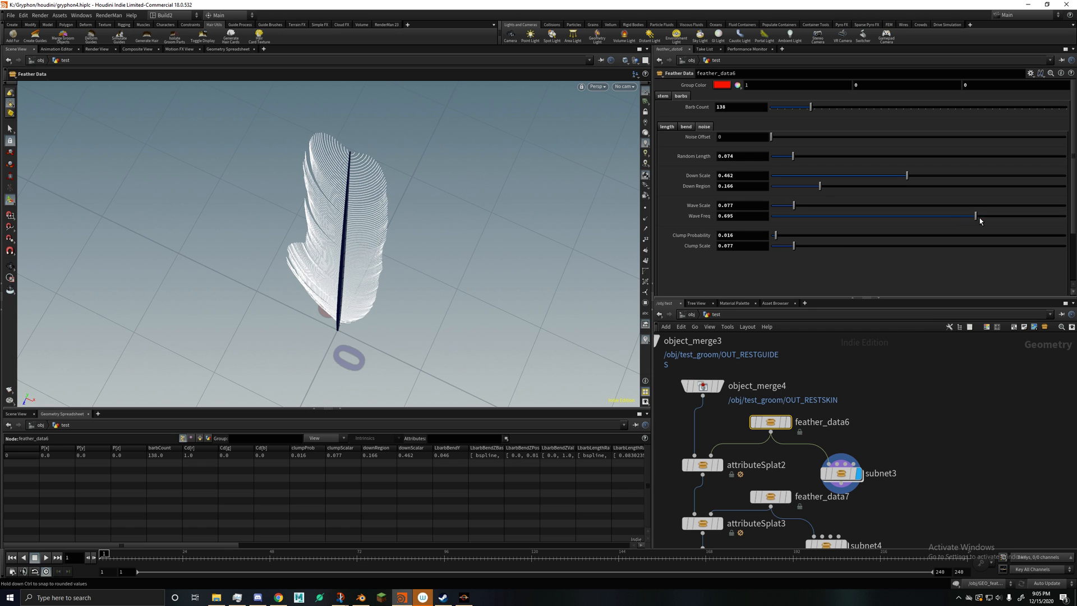
drag(975, 215, 948, 216)
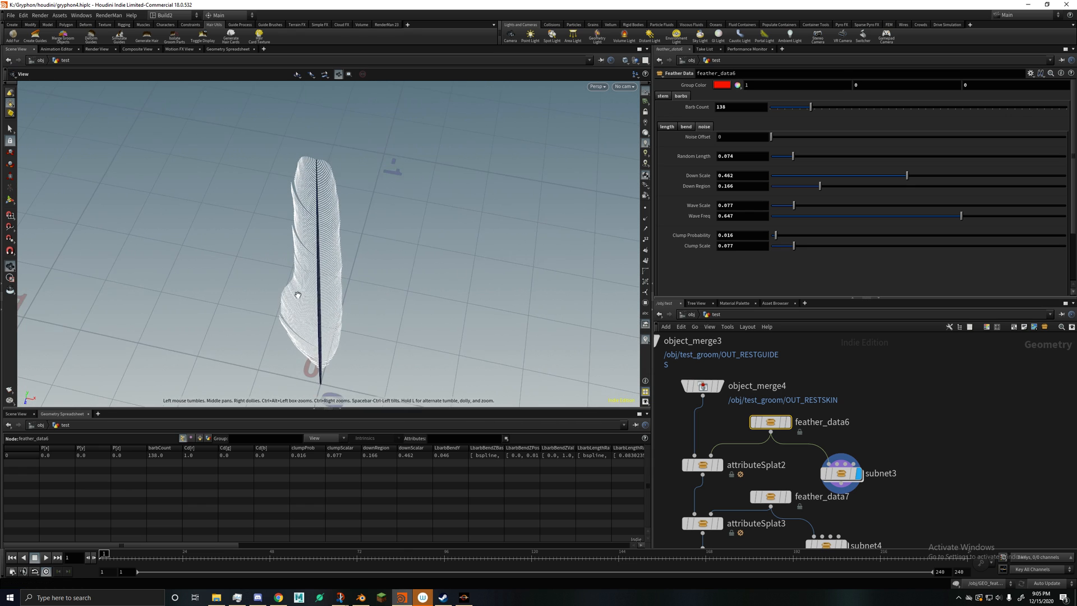
Step: Try Clump Probability, returning it near zero, and raise Clump Scale to 0.197
drag(776, 235, 865, 235)
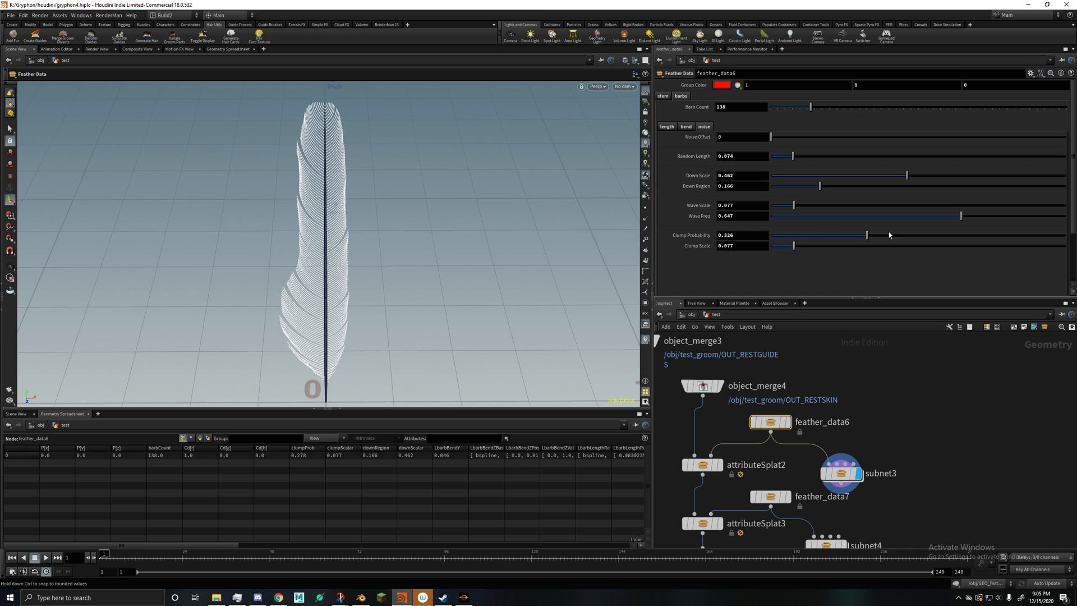
drag(867, 236, 774, 235)
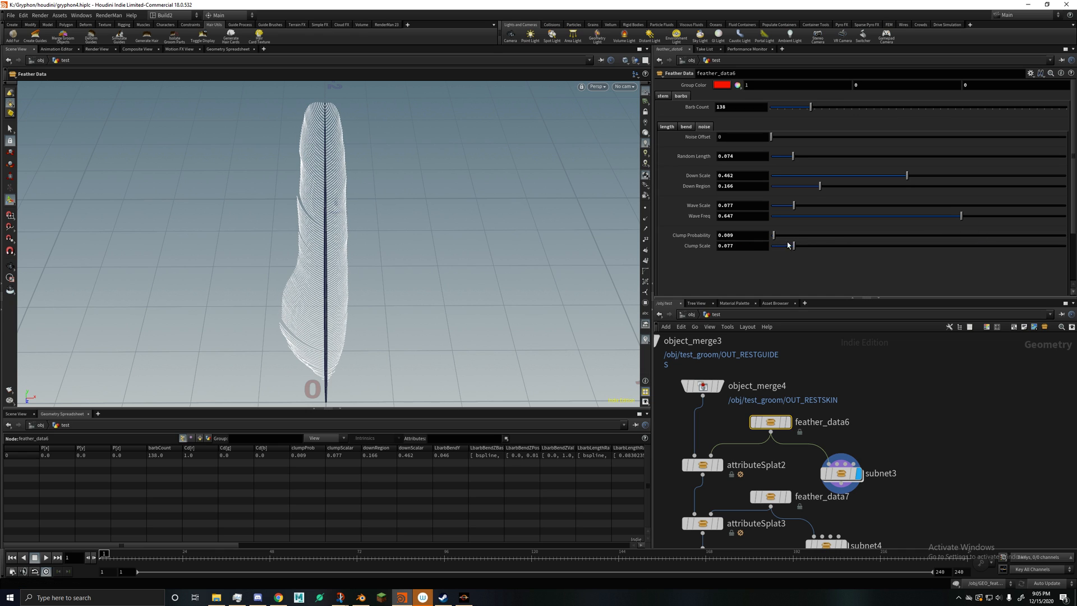
drag(790, 245, 804, 245)
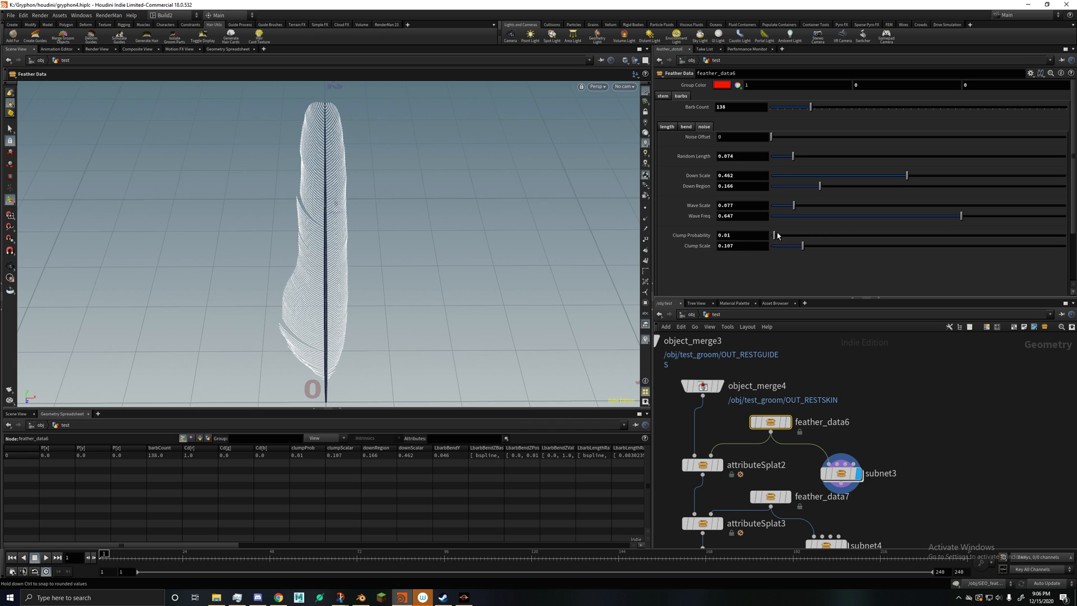
mouse_move(897, 179)
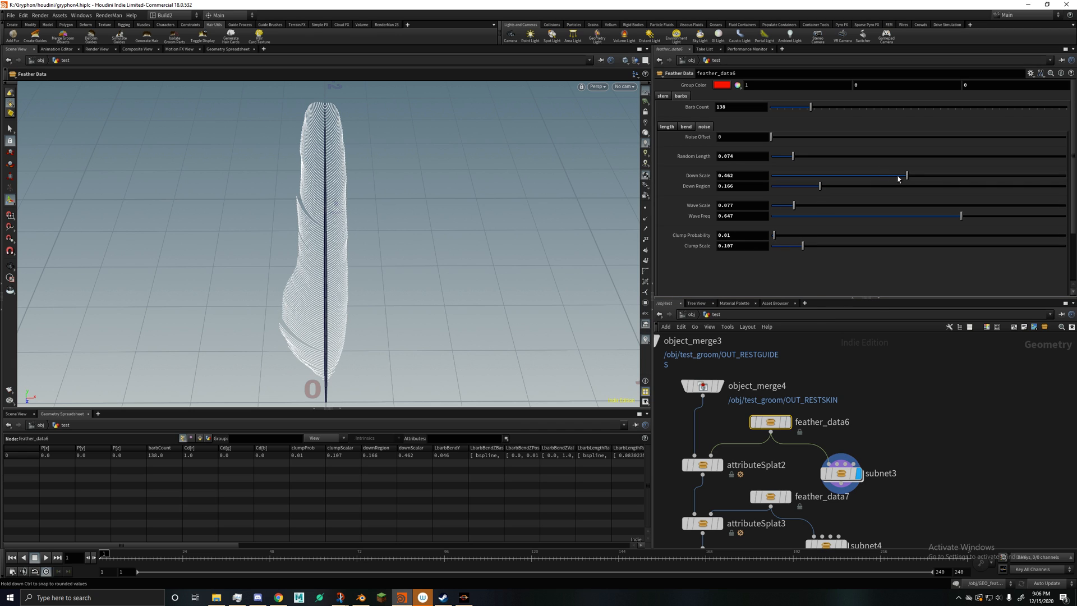
Step: Shrink the down fluff to Down Scale 0.255 and Down Region 0.173
drag(905, 175, 856, 175)
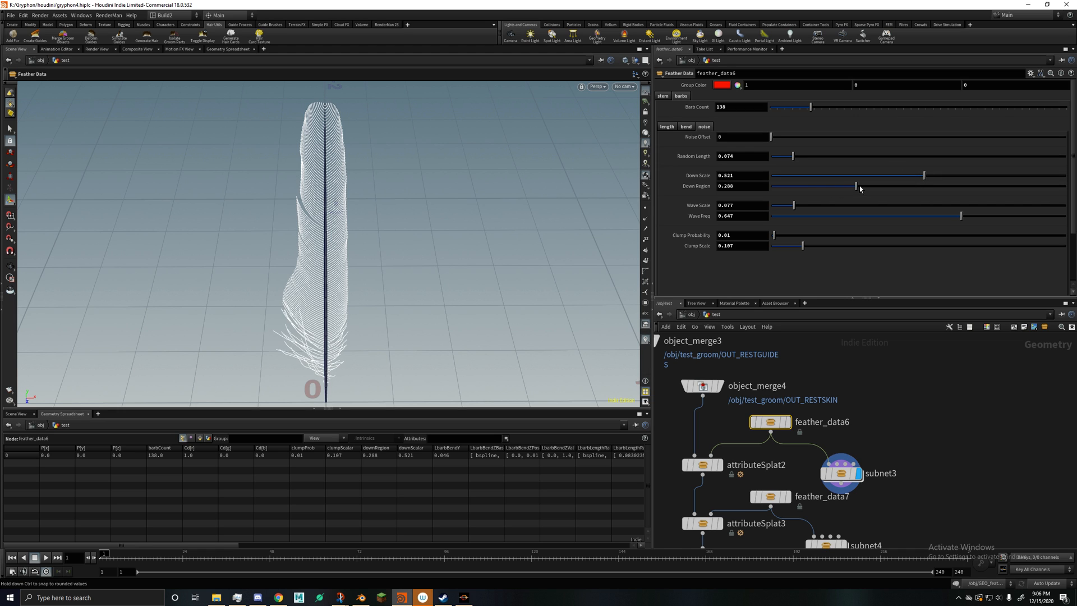
drag(857, 186, 864, 186)
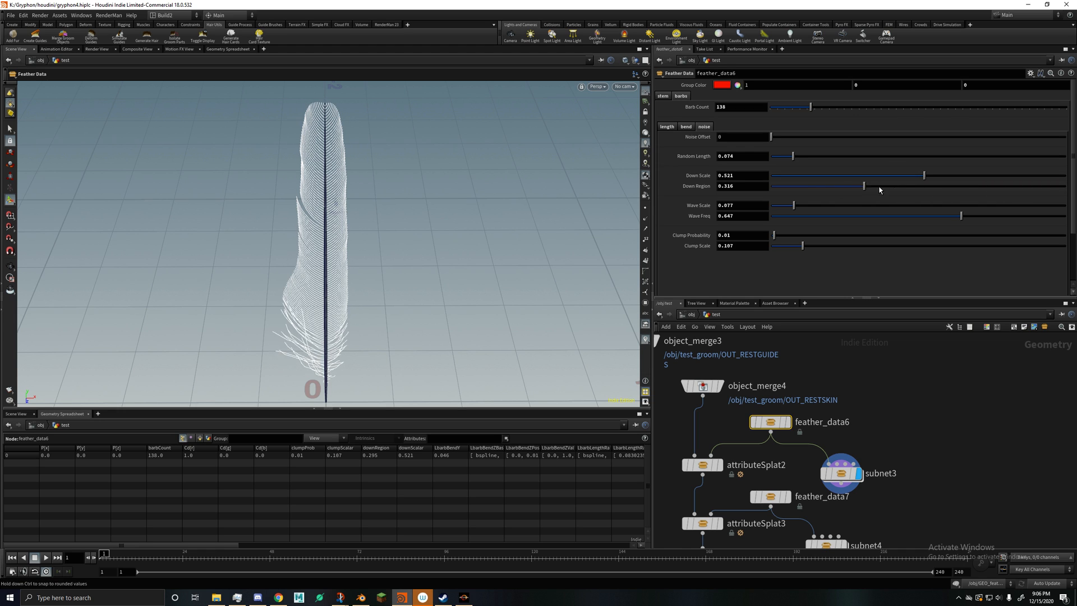
drag(863, 187, 835, 187)
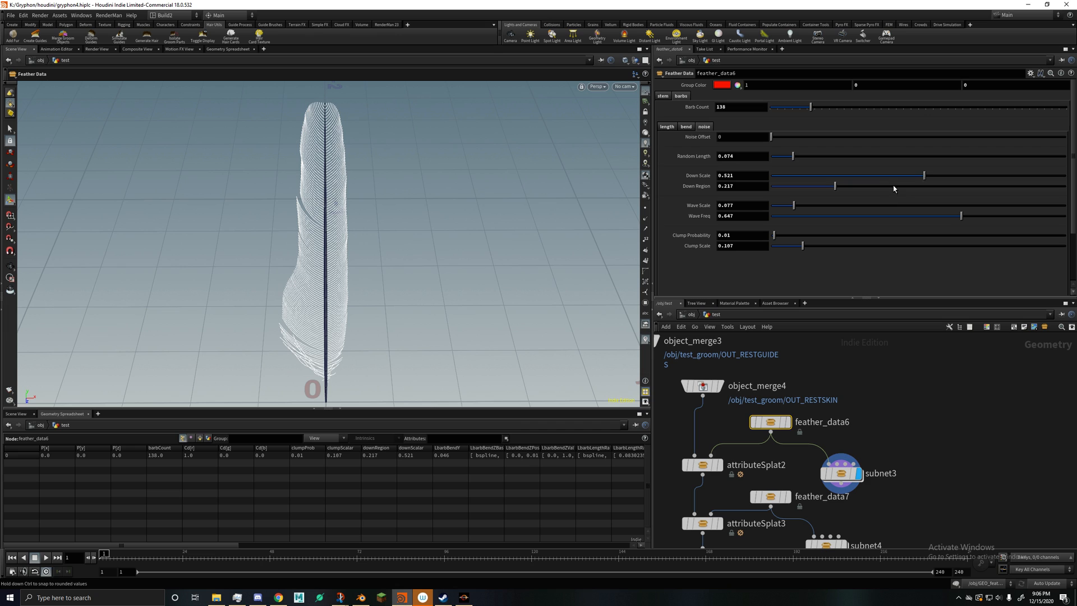
drag(924, 175, 890, 175)
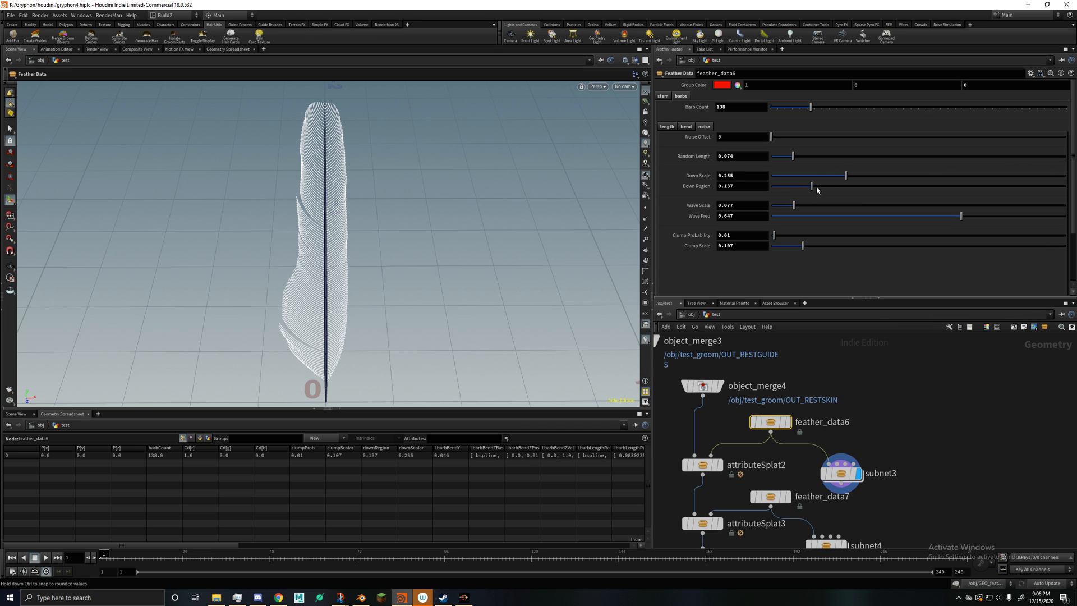
drag(802, 185, 823, 186)
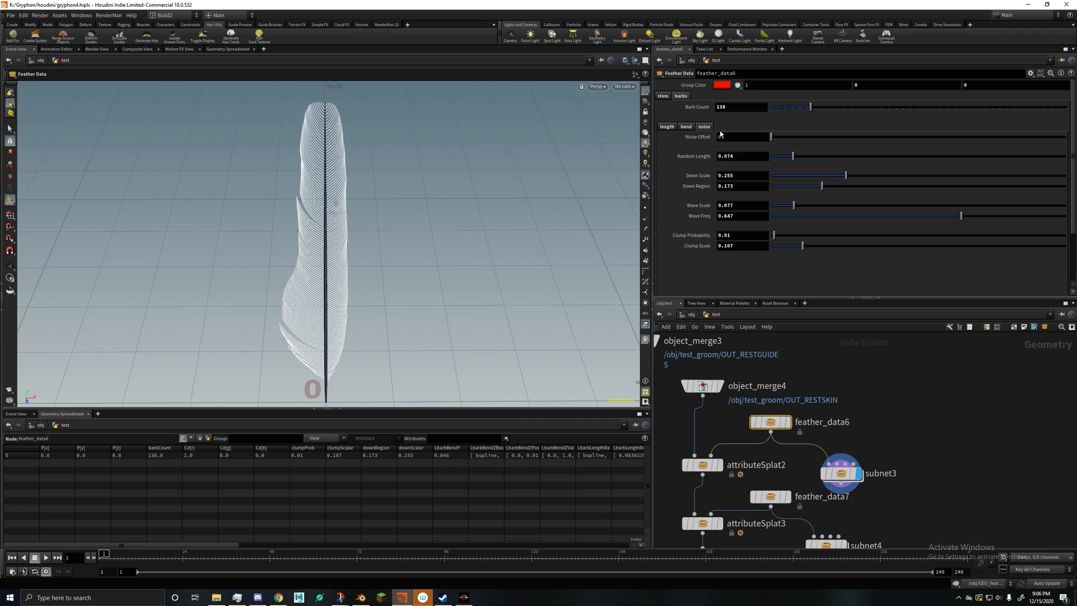
drag(770, 136, 788, 136)
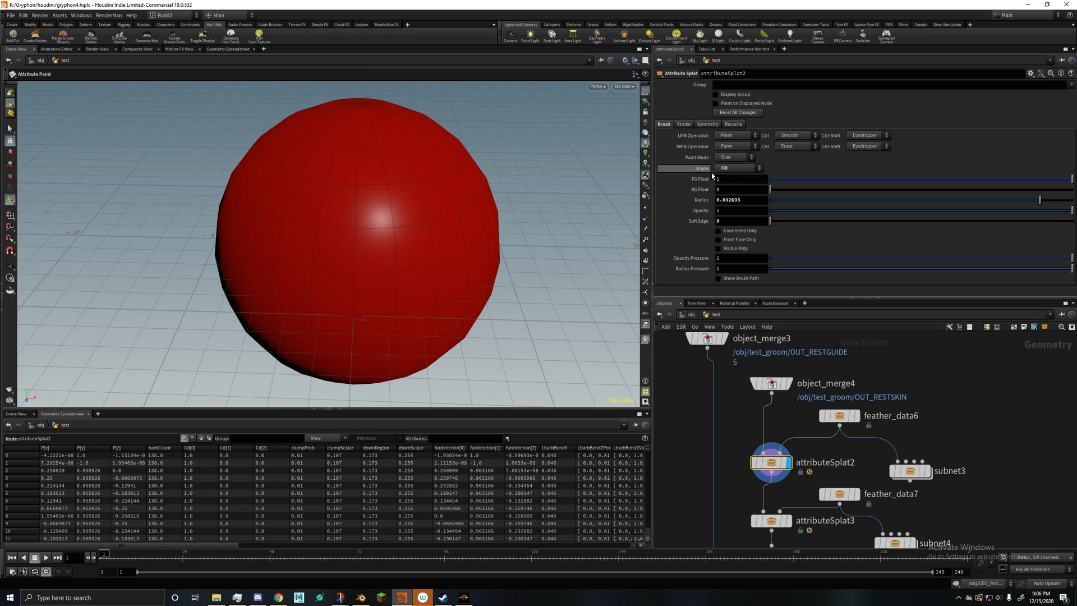
Step: Flood the sphere with feather_data6's attributes so it turns entirely red
click(738, 168)
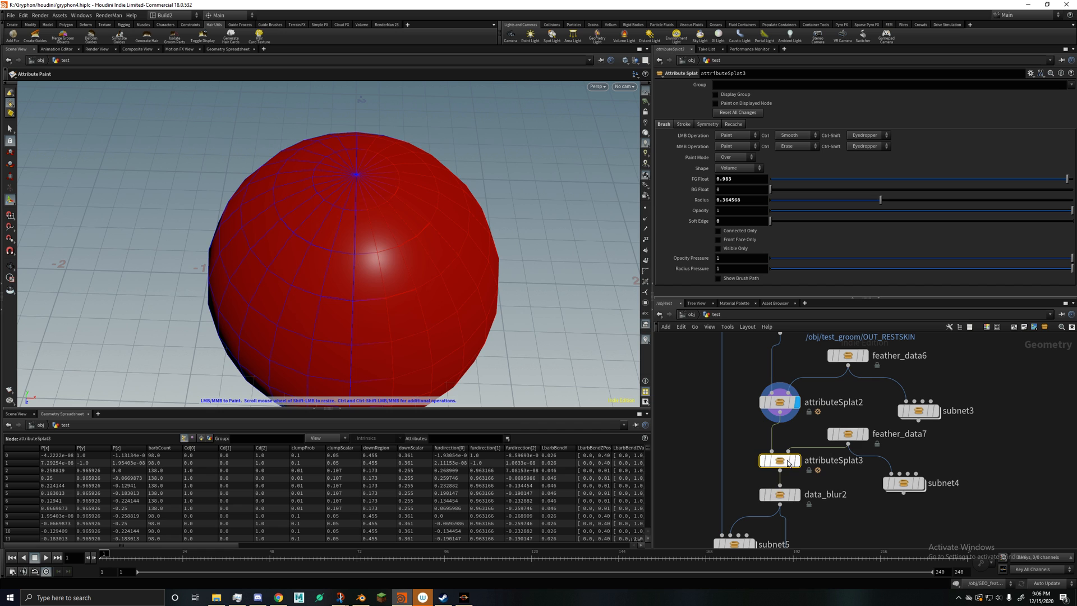
Step: Select attributeSplat3 to paint feather_data7's attributes onto part of the sphere
click(847, 433)
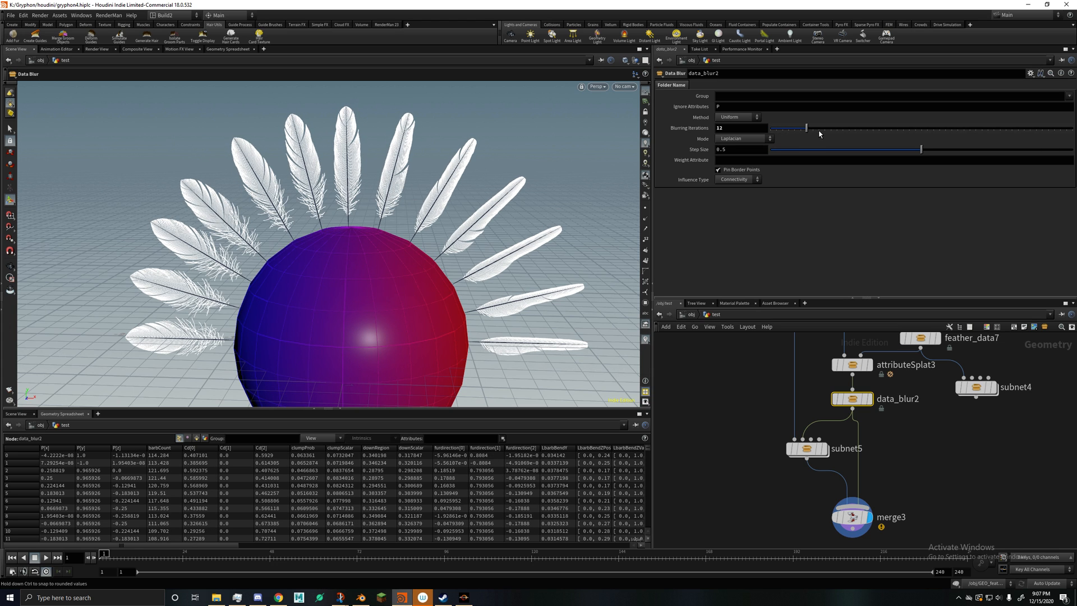
Step: Drag data_blur2's Blurring Iterations down from 12 to 9
drag(809, 128, 804, 128)
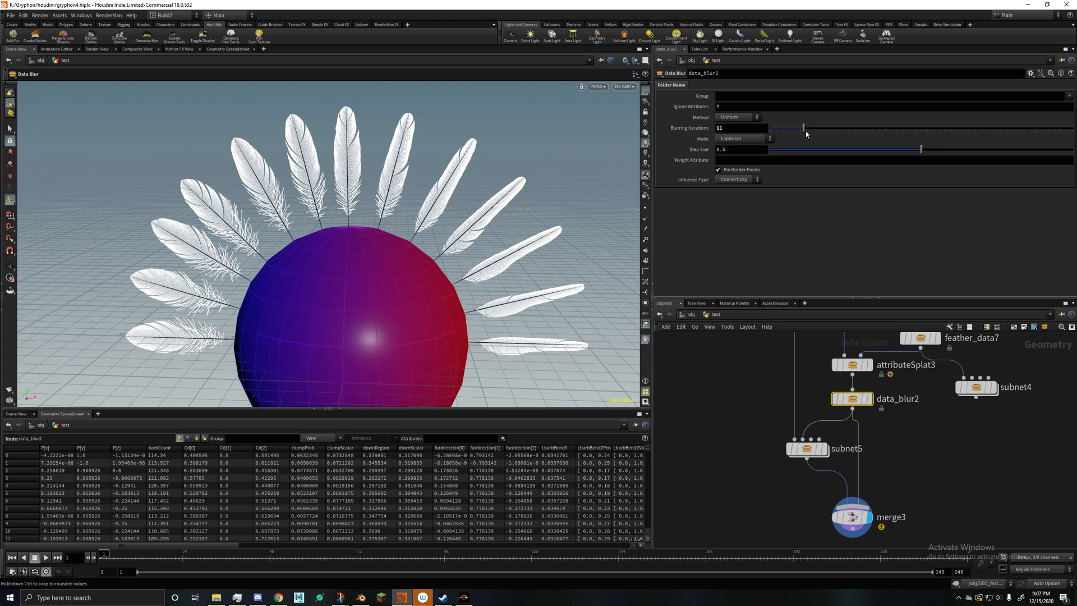
drag(793, 128, 780, 127)
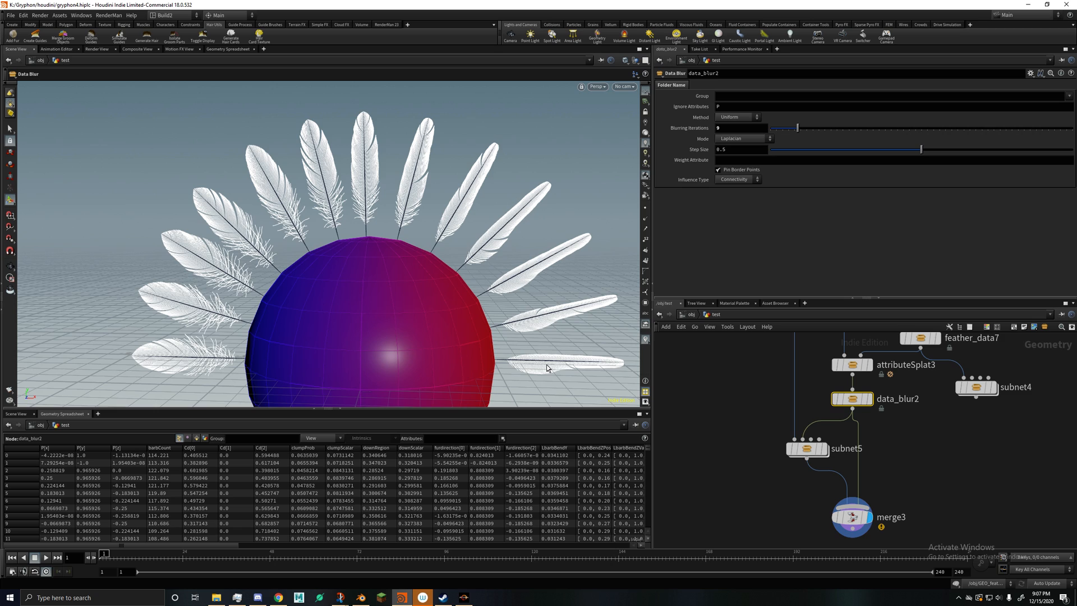
mouse_move(548, 323)
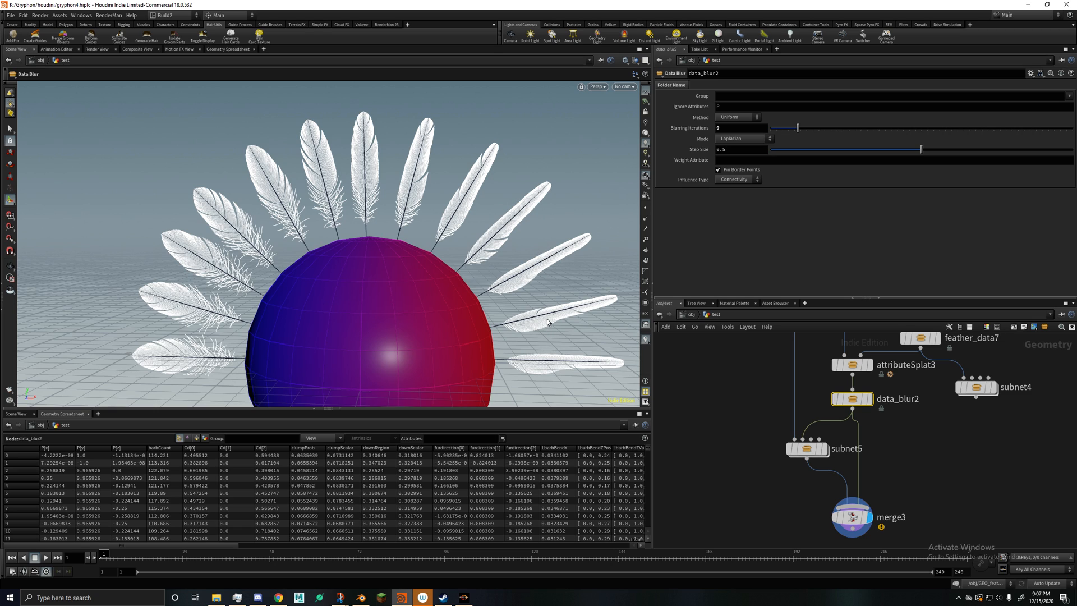
mouse_move(176, 364)
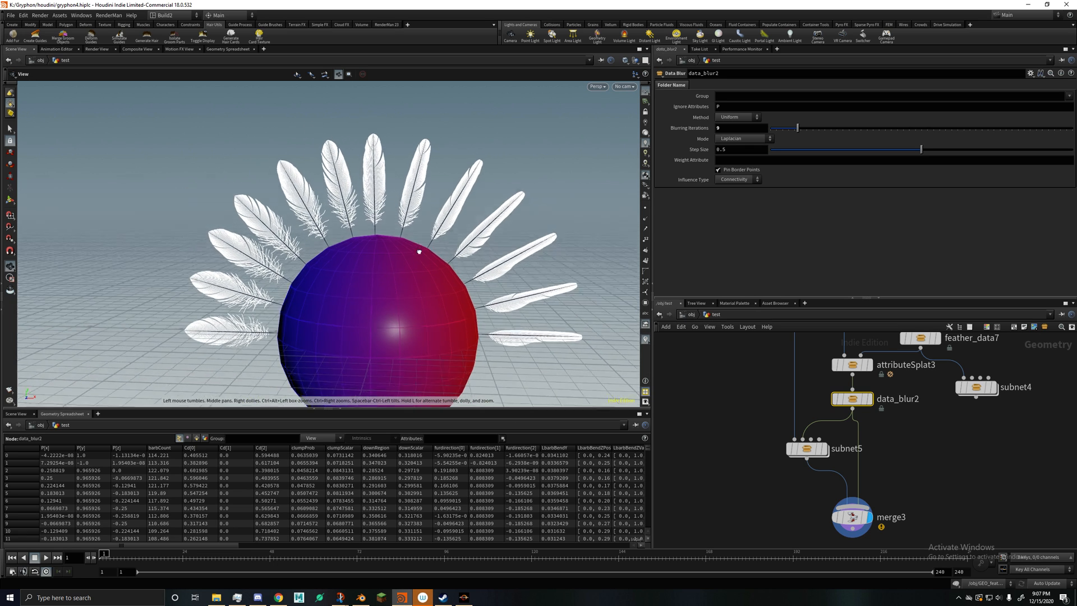
Step: Select feather_data7 and set its Noise Offset to about 1.634 on the noise tab
click(923, 417)
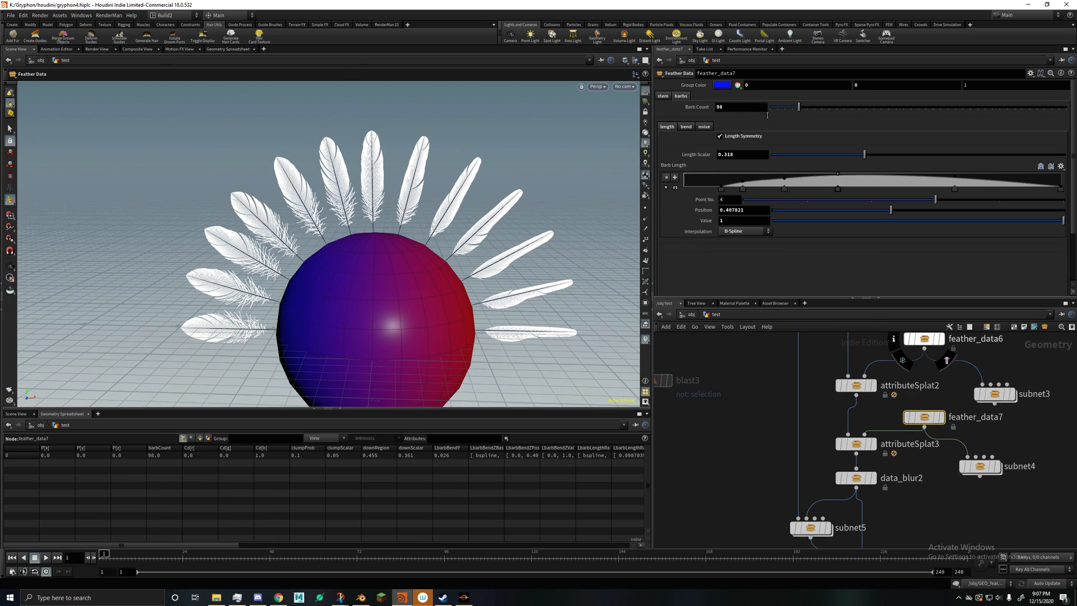
click(704, 126)
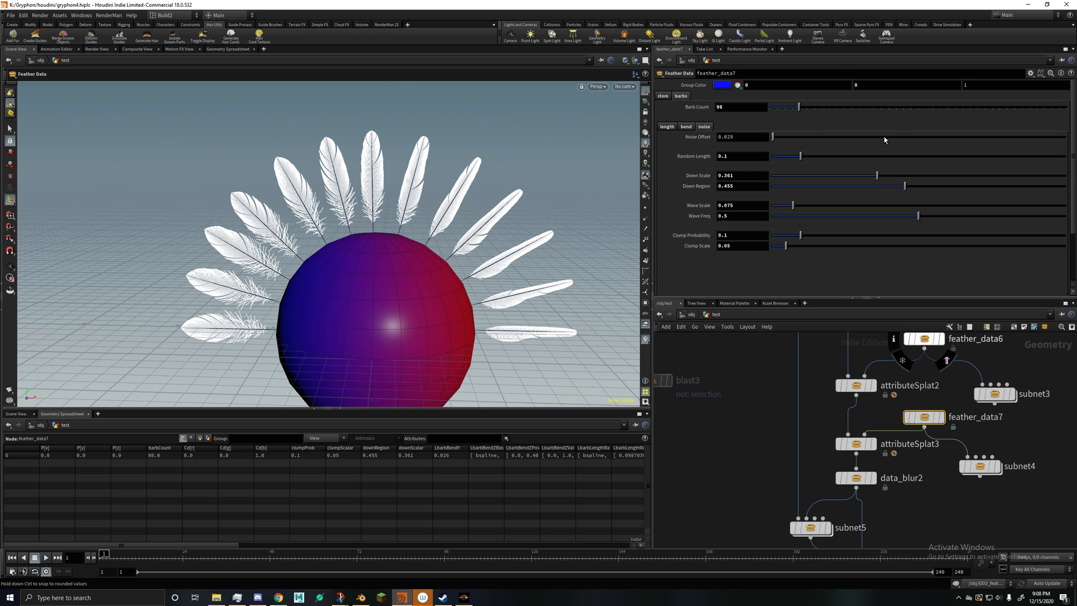
drag(780, 137, 982, 137)
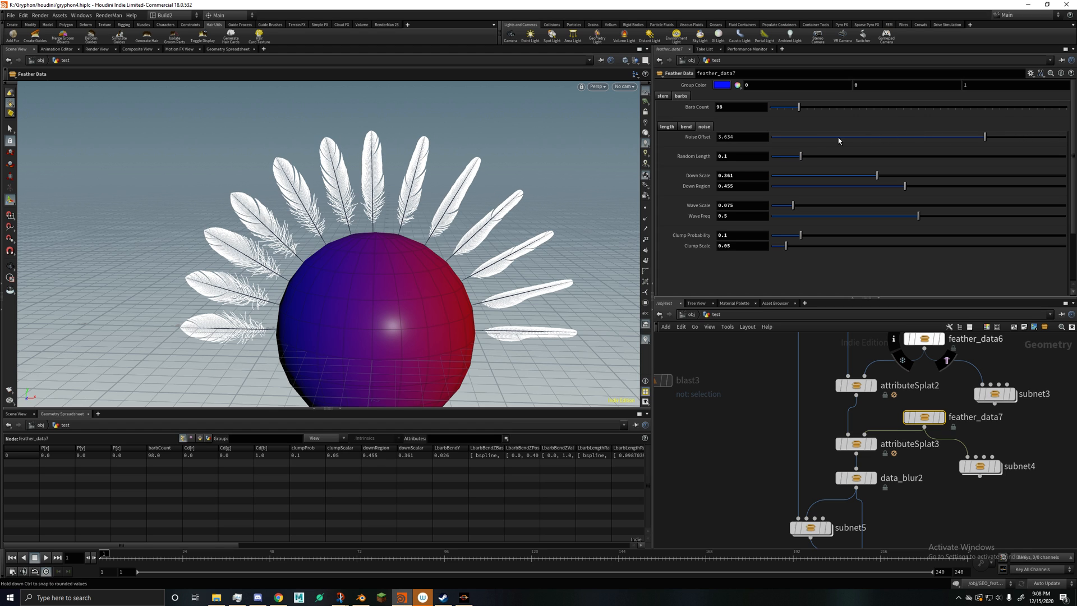
drag(985, 137, 769, 137)
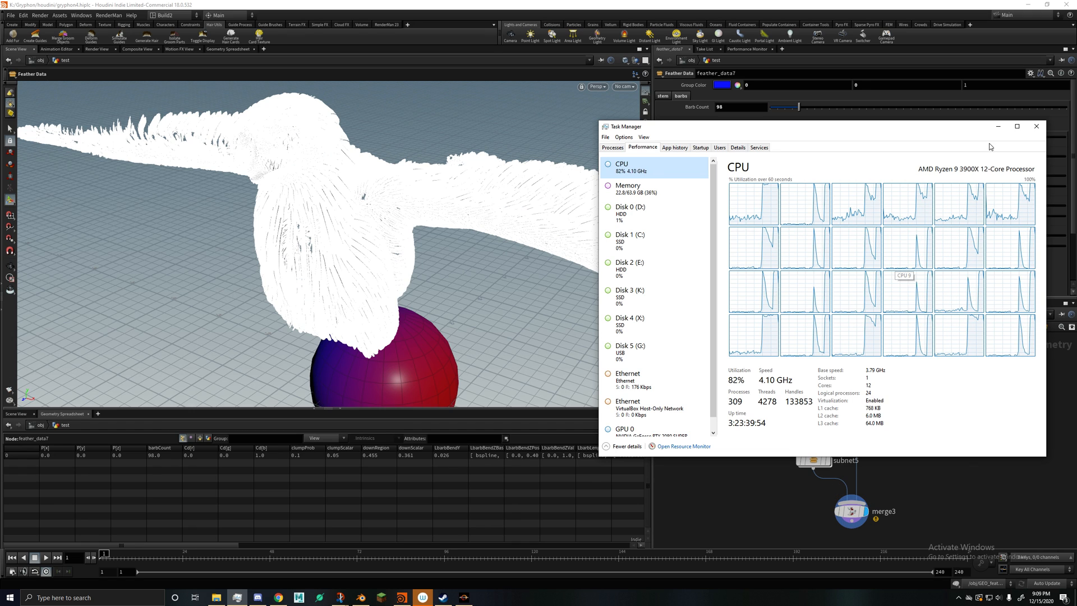
Step: Display the feathers on the griffin groom and check the CPU load
click(1036, 126)
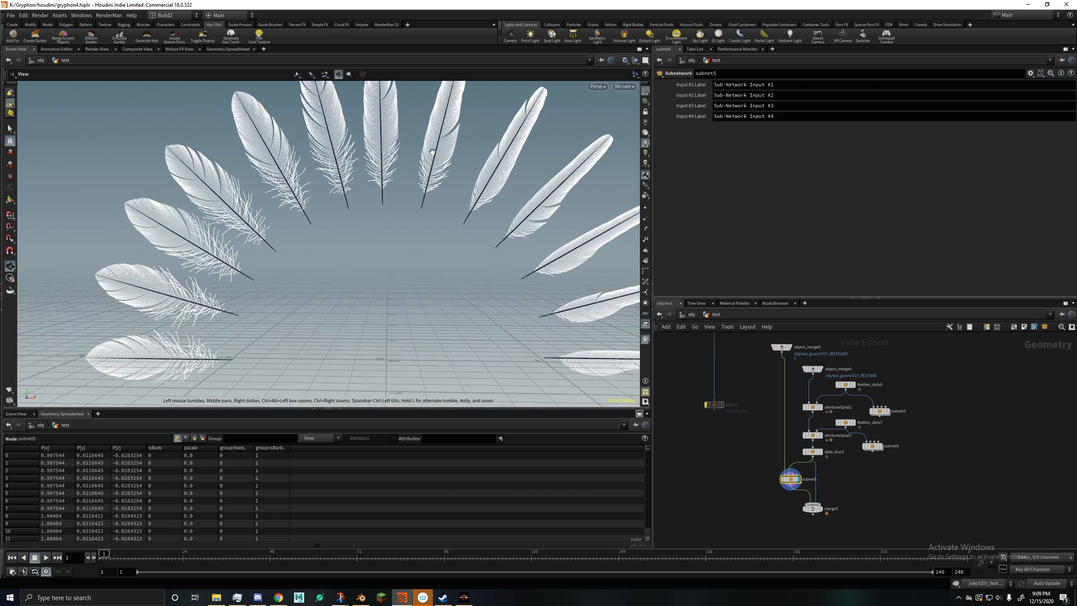
Step: Pull the view back over the feather fan and reposition the feather subnetwork node
drag(433, 151, 434, 354)
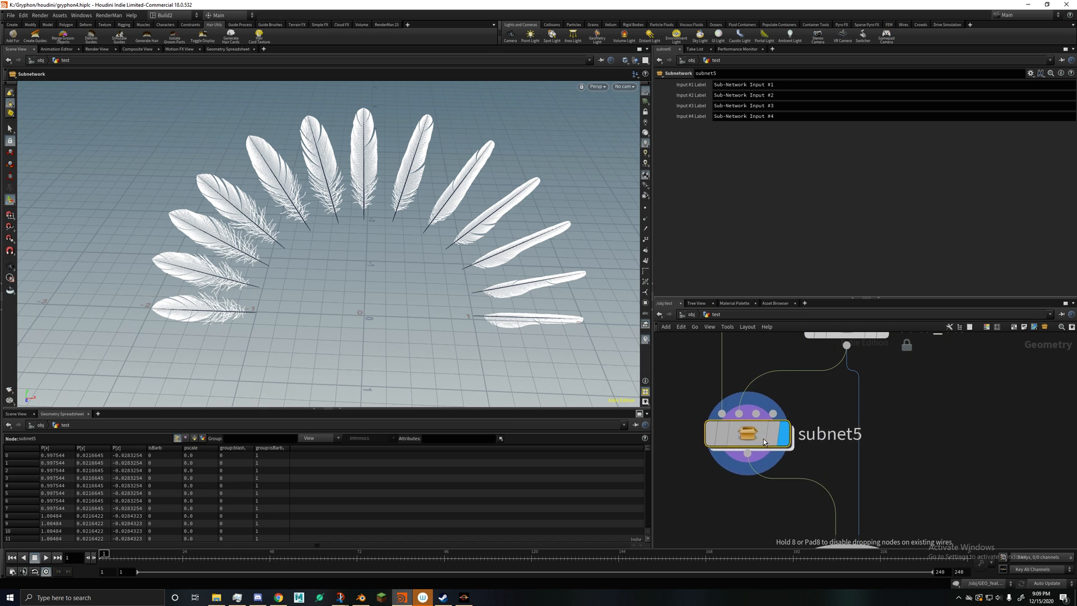
drag(746, 434, 732, 390)
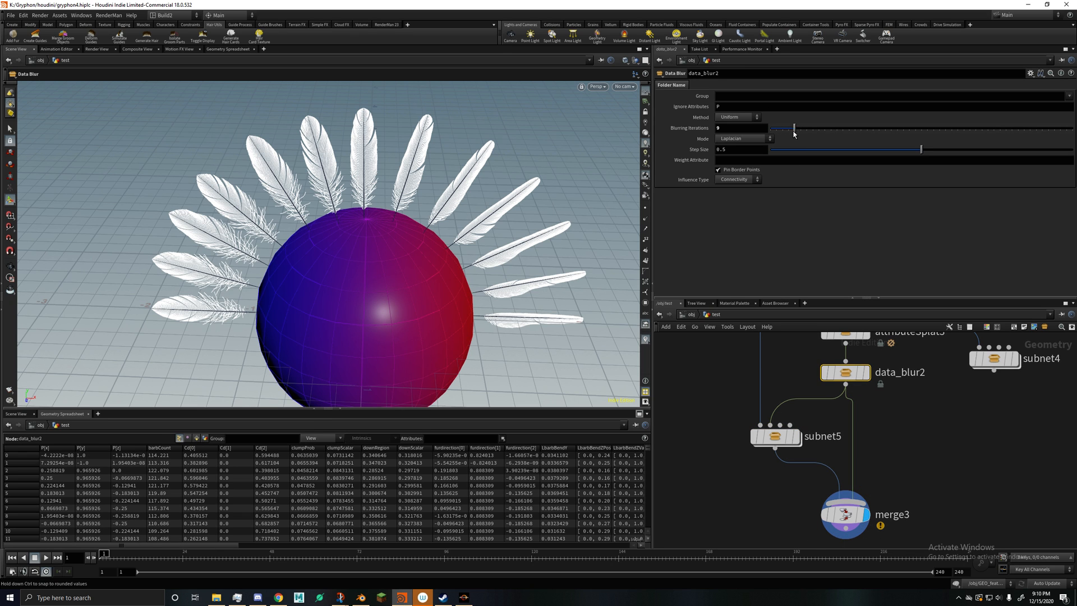
Step: Drag data_blur2's Blurring Iterations from 9 down to 1
drag(793, 128, 770, 128)
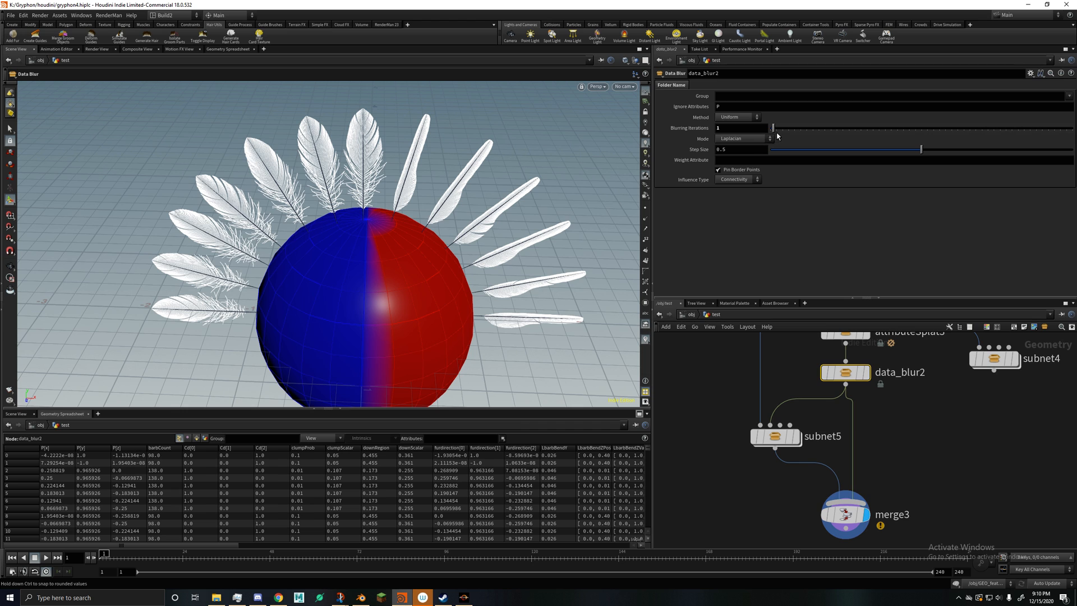